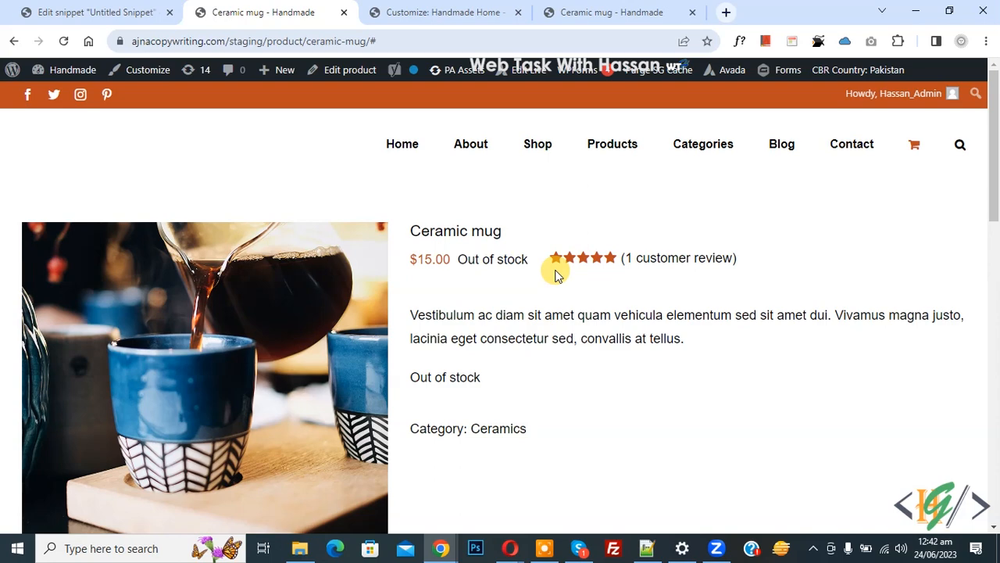
mouse_move(500, 314)
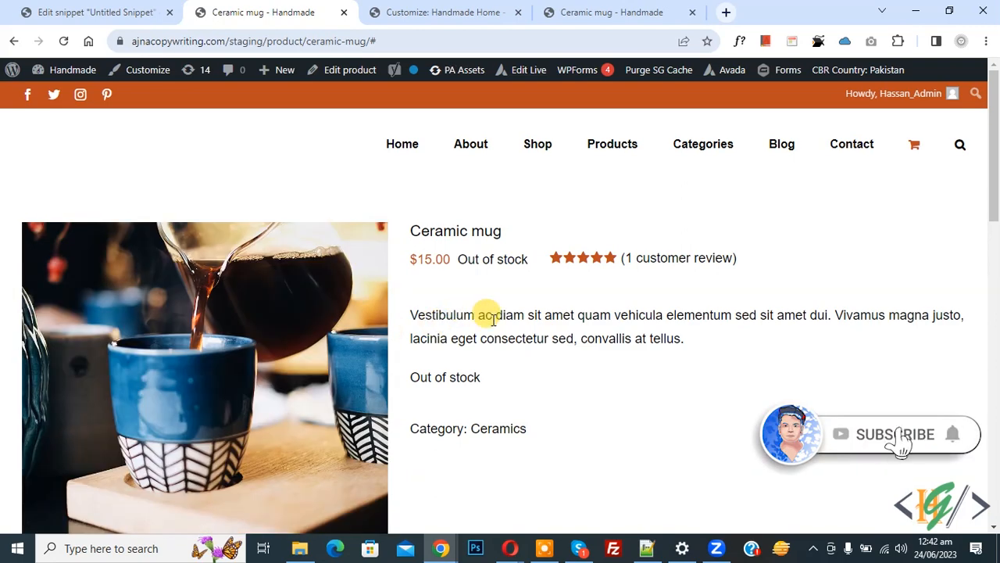
mouse_move(494, 304)
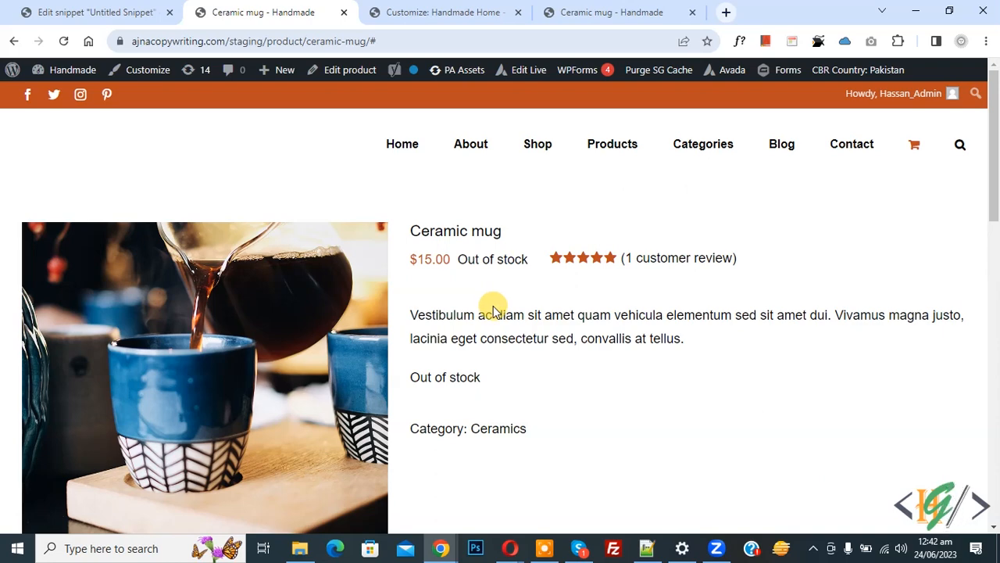
mouse_move(497, 297)
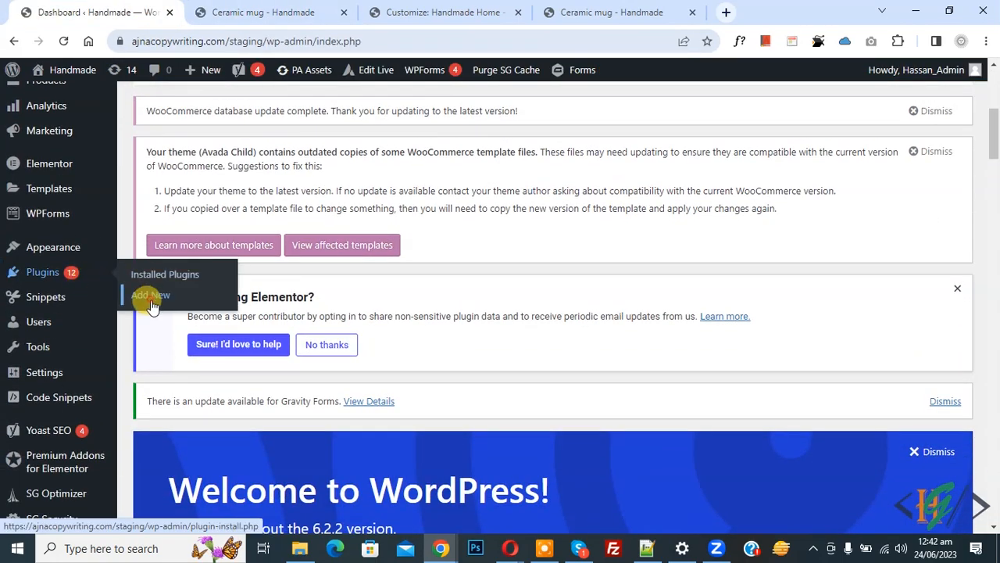
Search Add Plugins for 'wpcode' and confirm WPCode is already active.
click(150, 294)
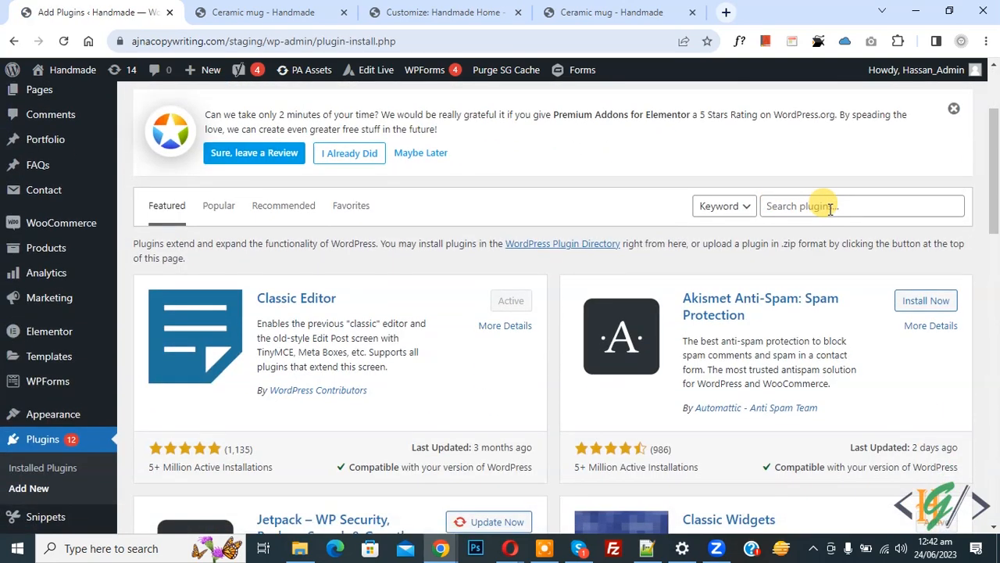
text(wpcode)
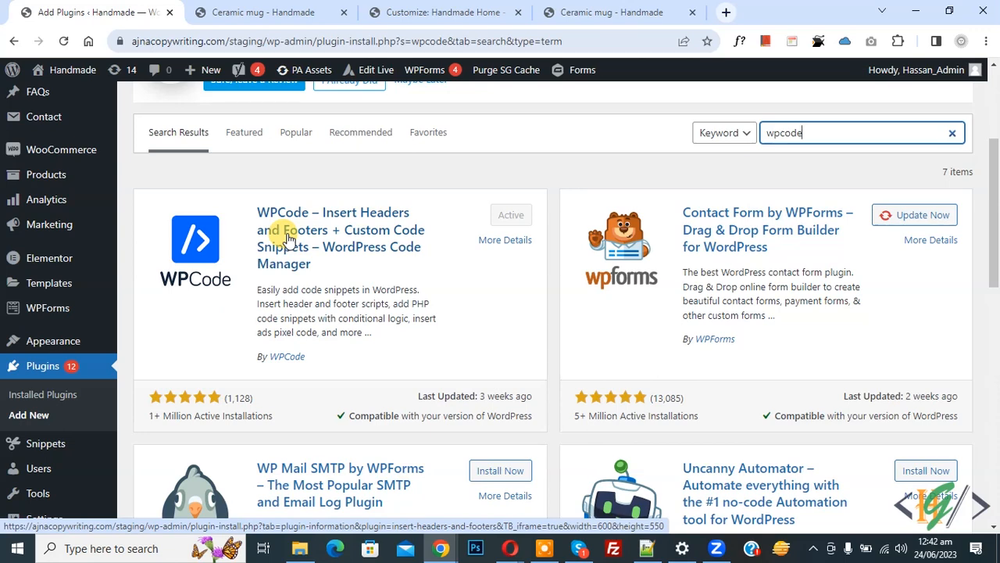
scroll(down, 3)
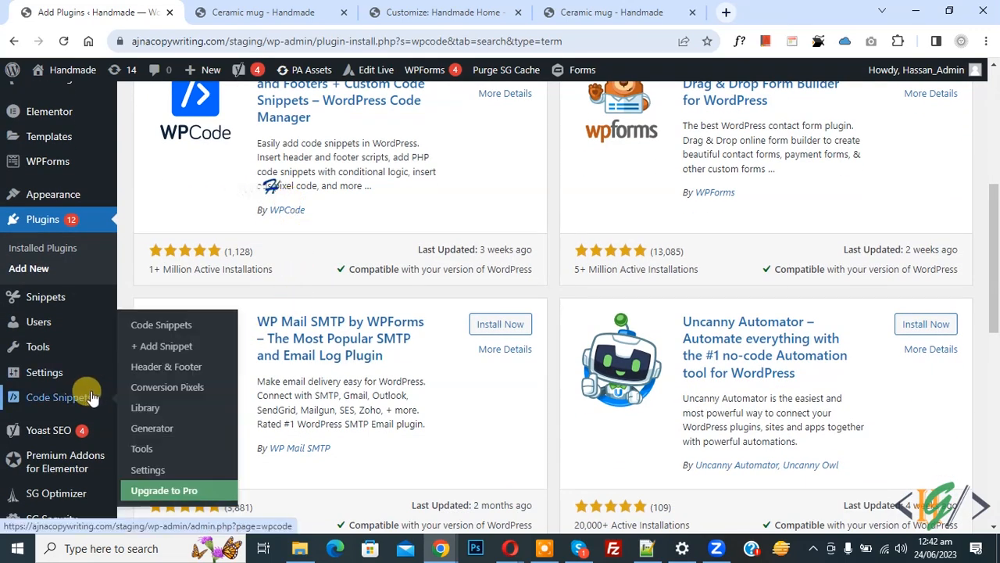
Start a new custom snippet from scratch in WPCode Code Snippets.
click(164, 347)
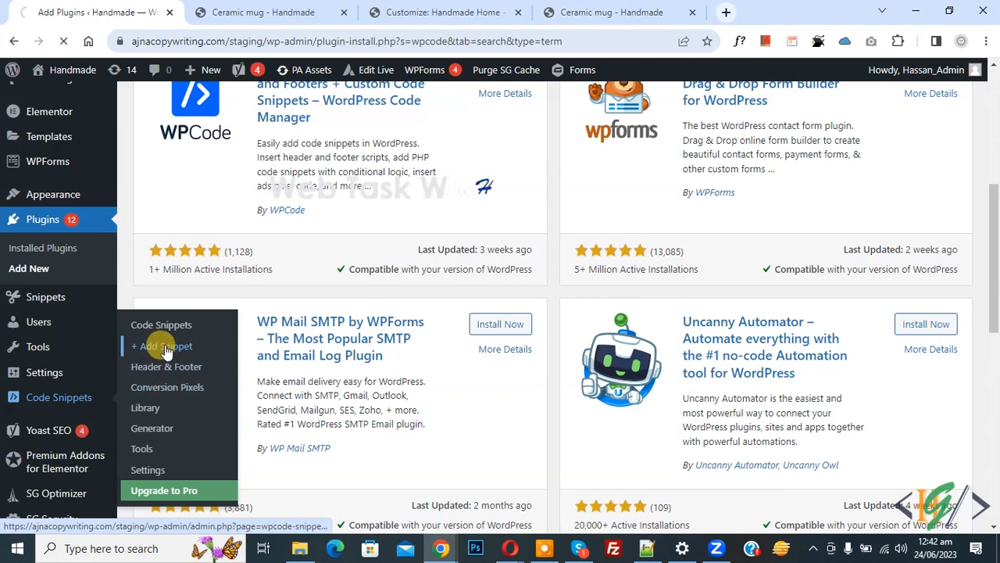
click(165, 347)
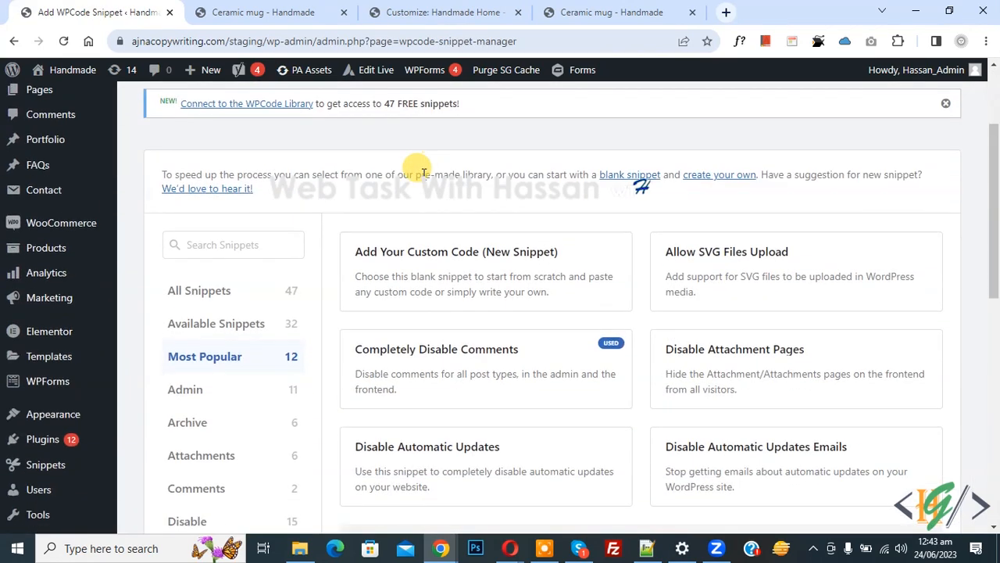
mouse_move(470, 258)
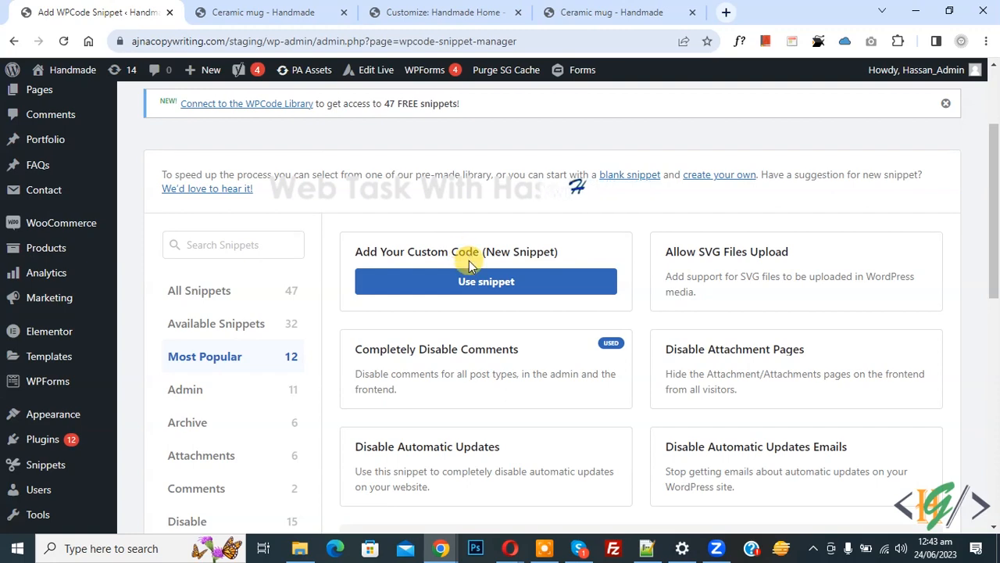
click(485, 282)
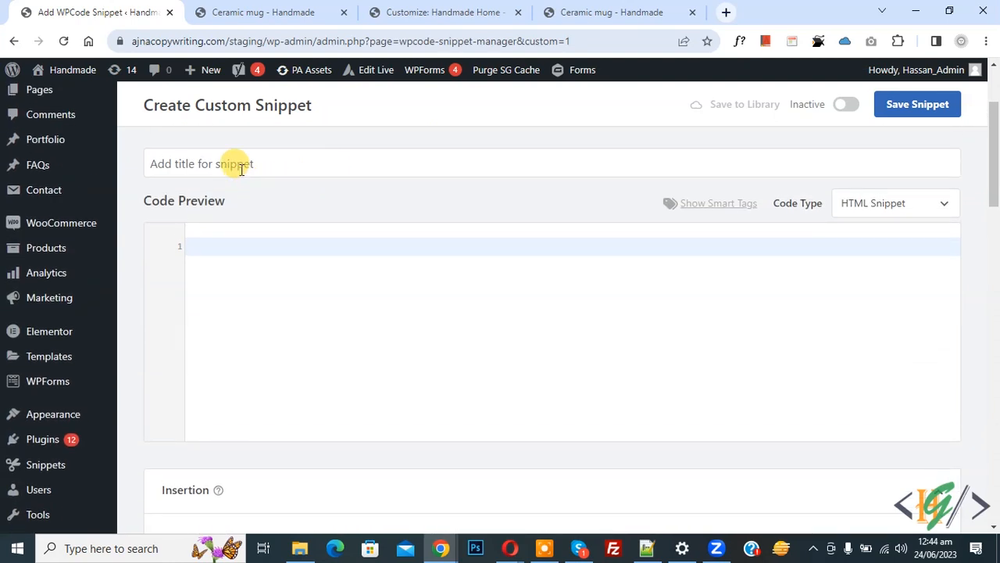
mouse_move(831, 207)
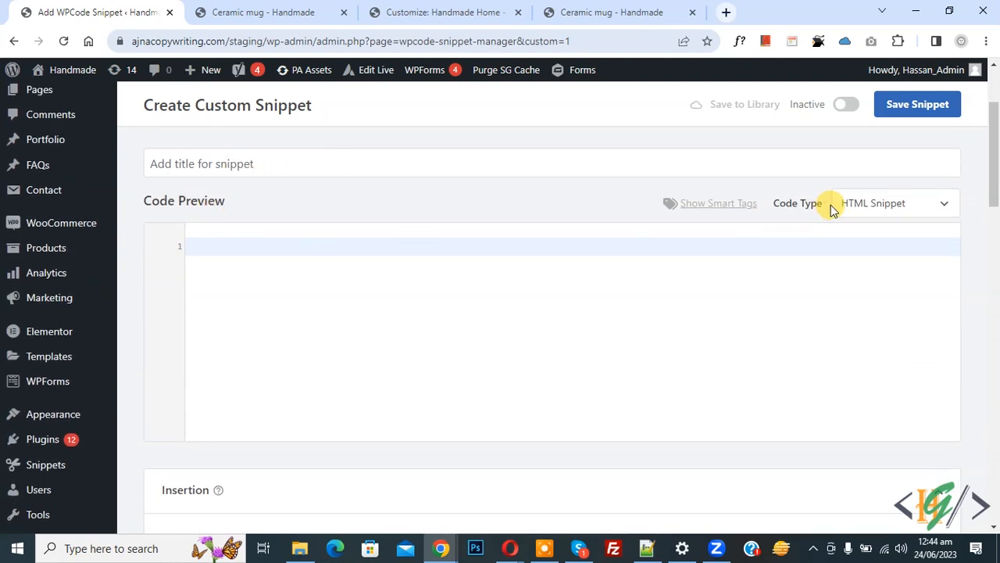
Make the snippet a PHP snippet holding the remove_image_zoom_support function.
click(894, 203)
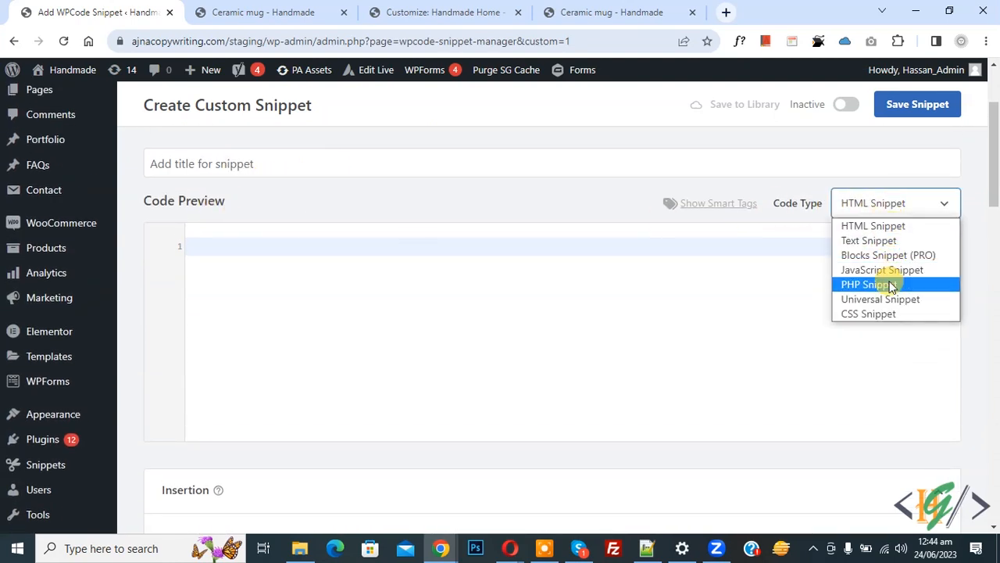
click(869, 285)
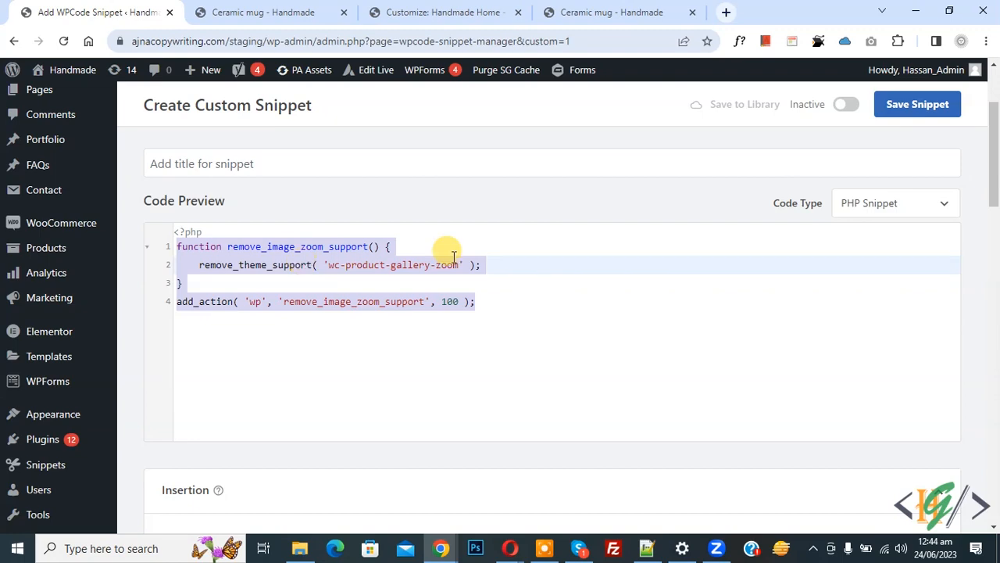
scroll(down, 3)
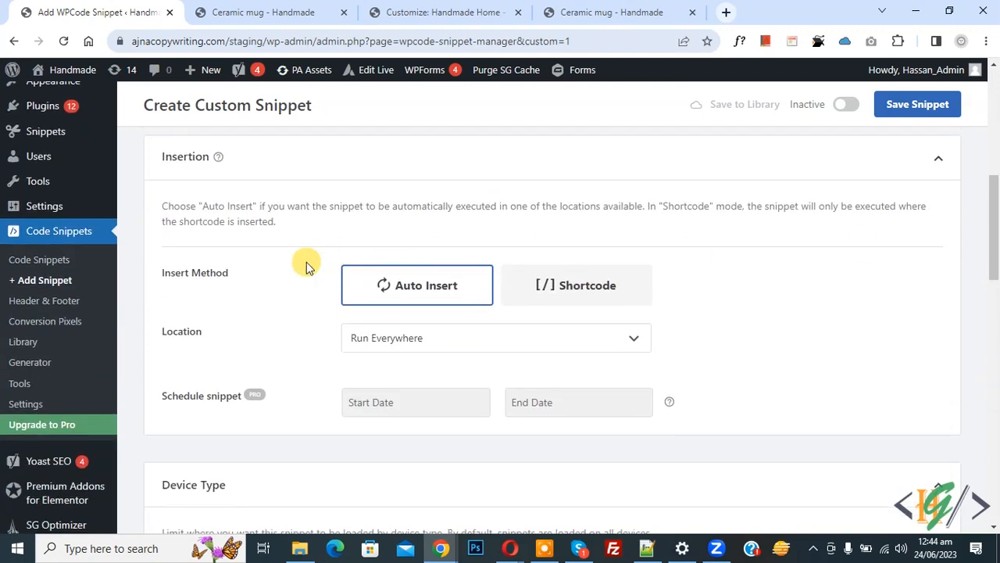
mouse_move(378, 350)
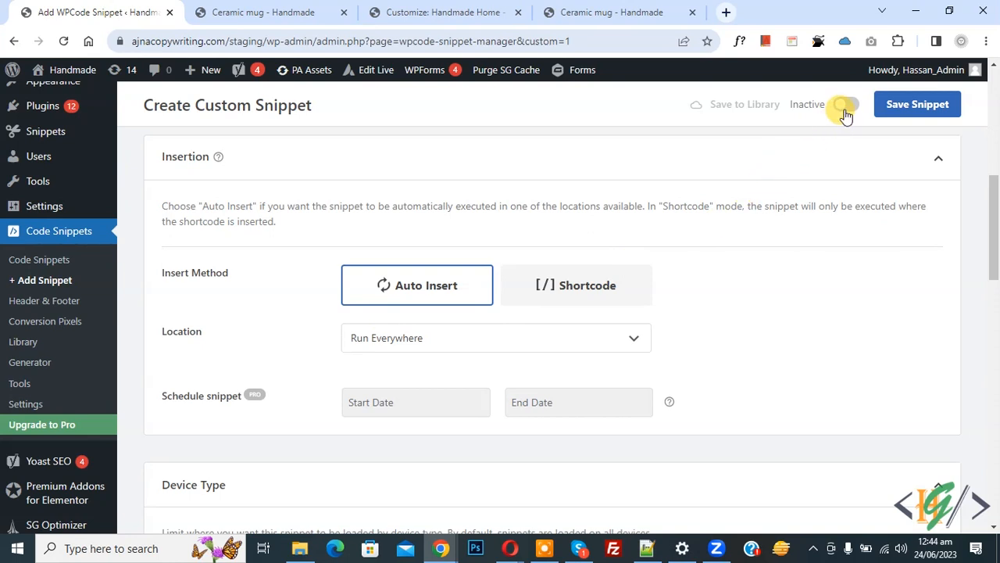
Activate the snippet and save it.
click(844, 104)
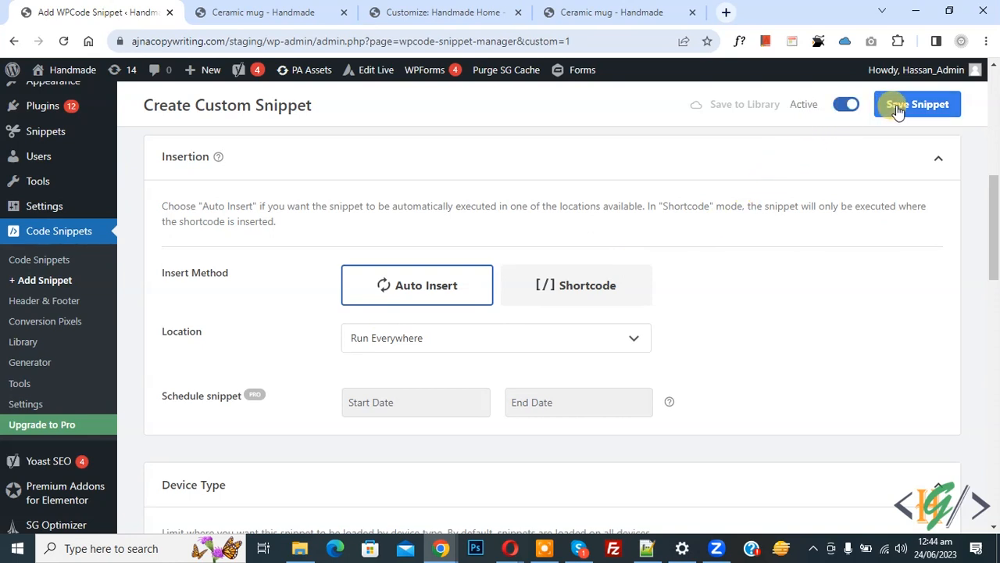
click(915, 103)
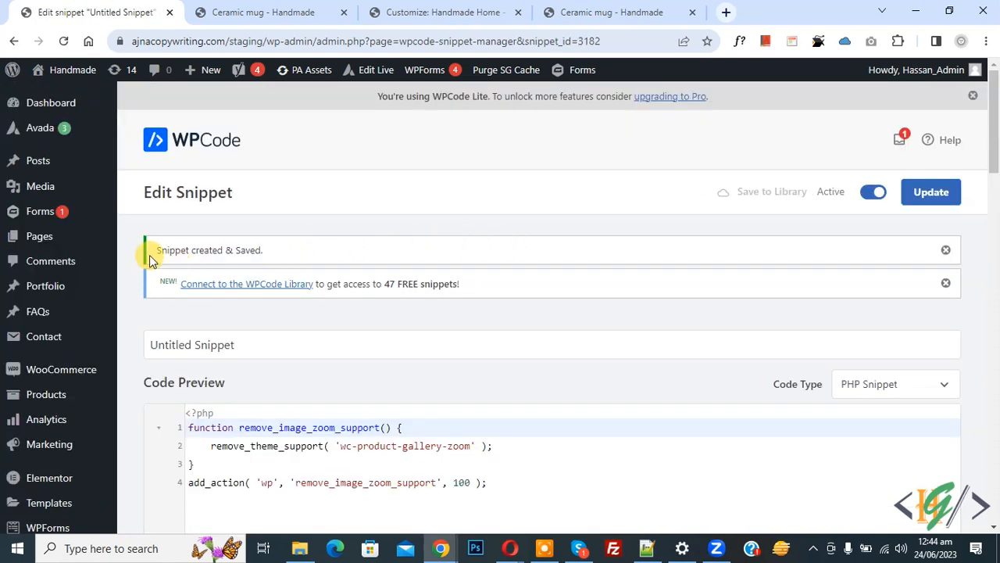
mouse_move(303, 248)
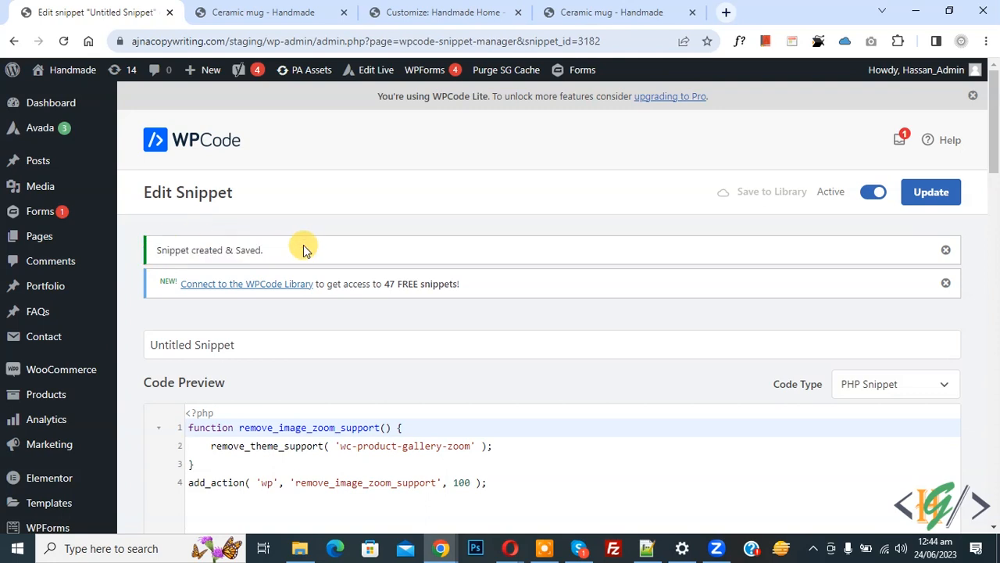
Recheck the Ceramic mug product page to confirm the image no longer zooms.
click(263, 13)
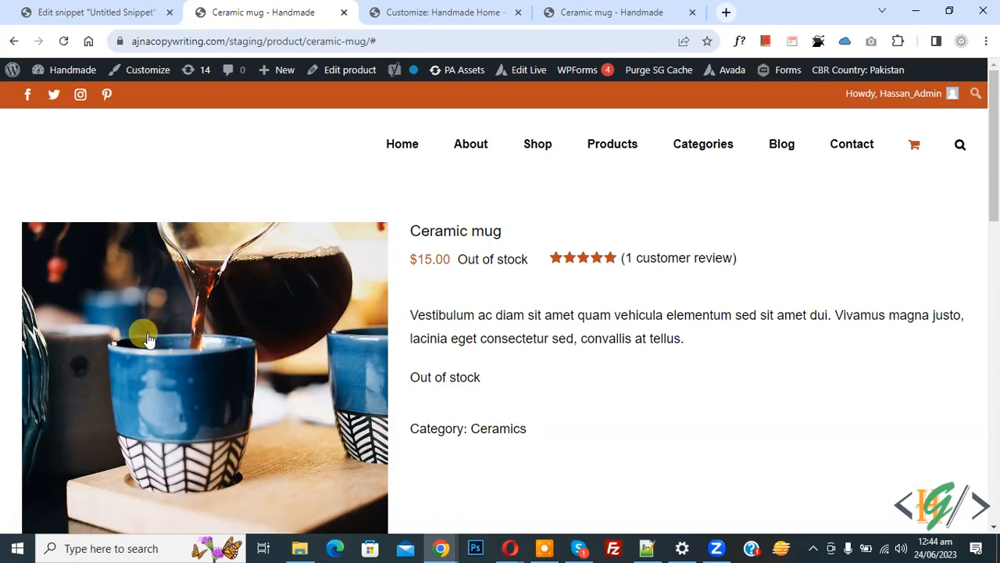
mouse_move(259, 307)
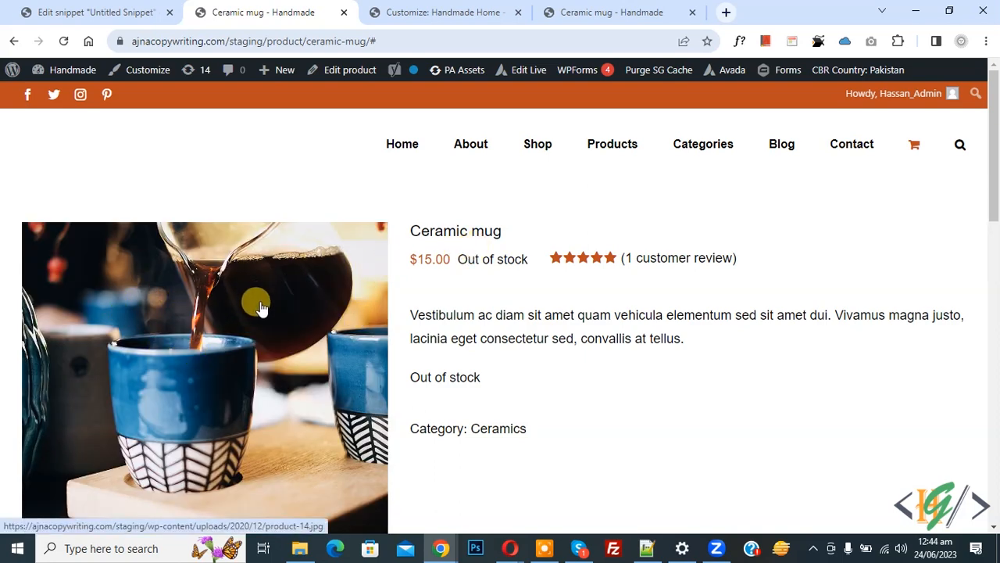
mouse_move(175, 352)
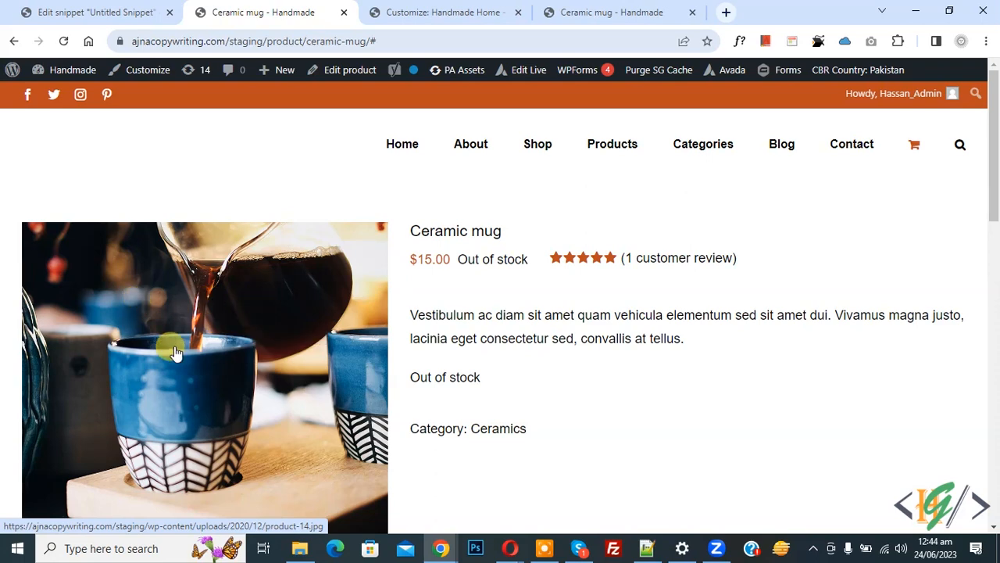
mouse_move(266, 340)
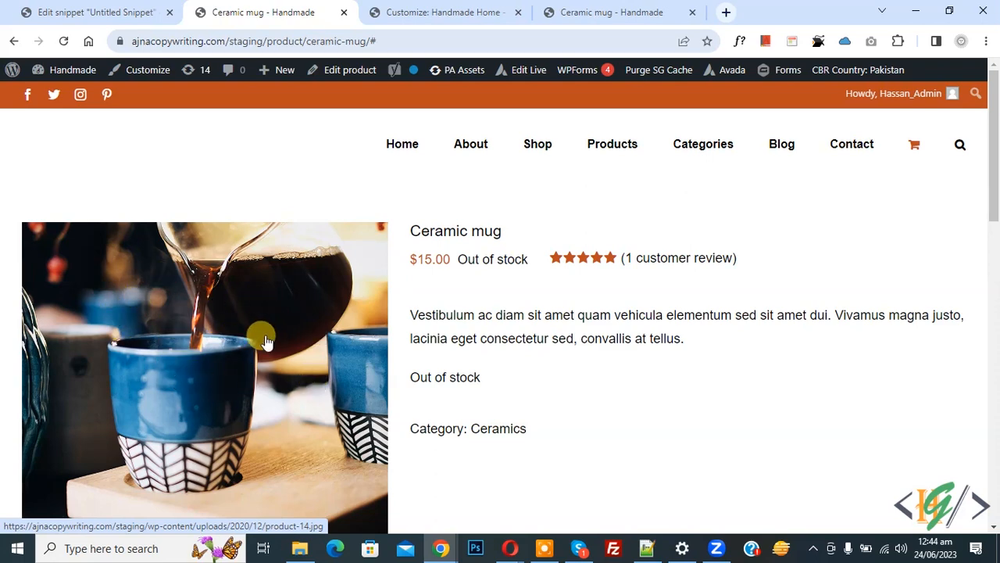
click(90, 12)
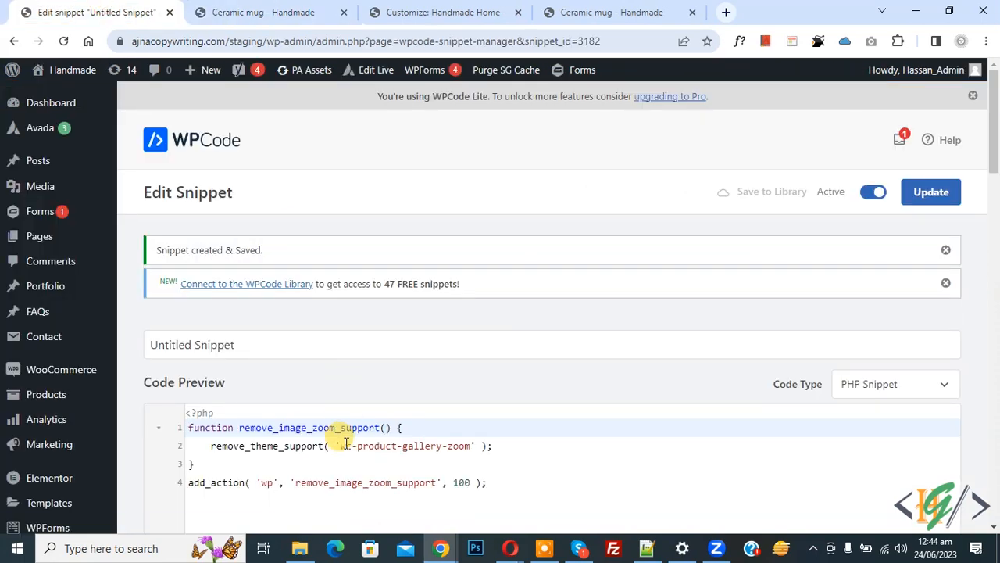
click(269, 13)
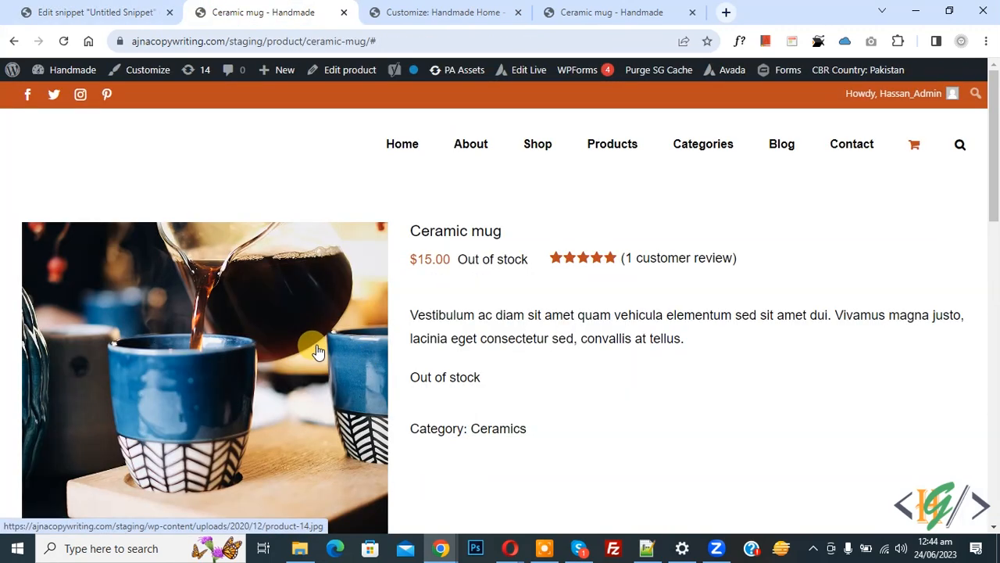
mouse_move(244, 380)
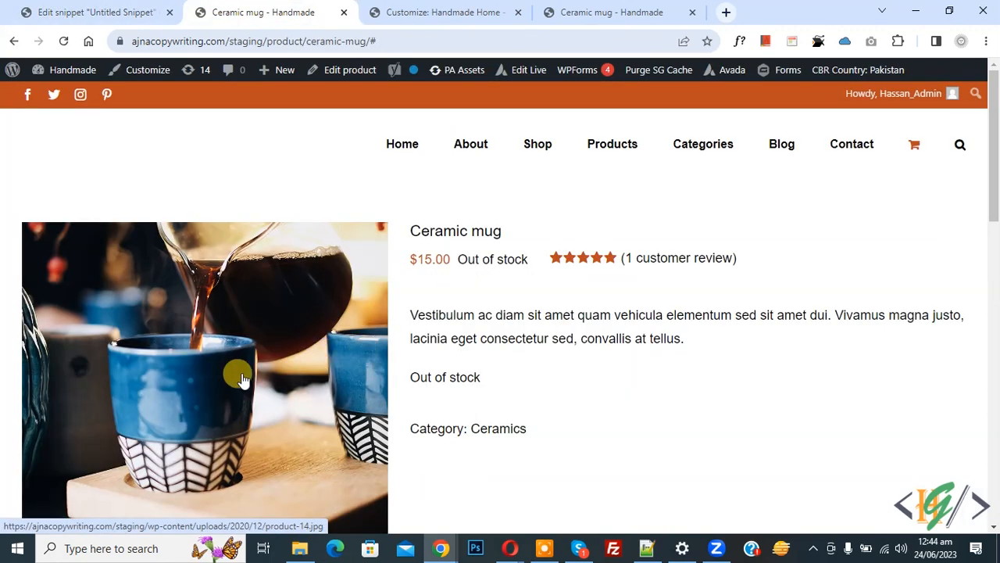